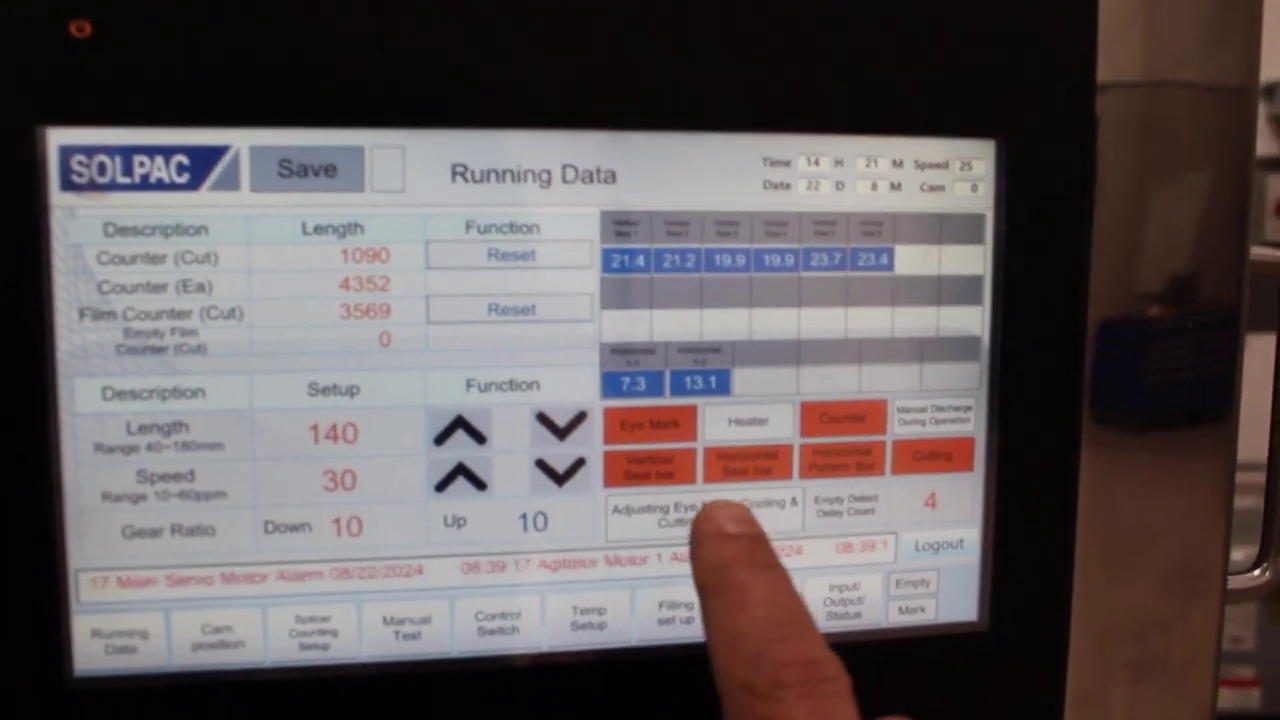
Step: Show the Eye Mark, Cooling & Cutting Position adjustment panel with Eye Mark Position active
left_click(700, 515)
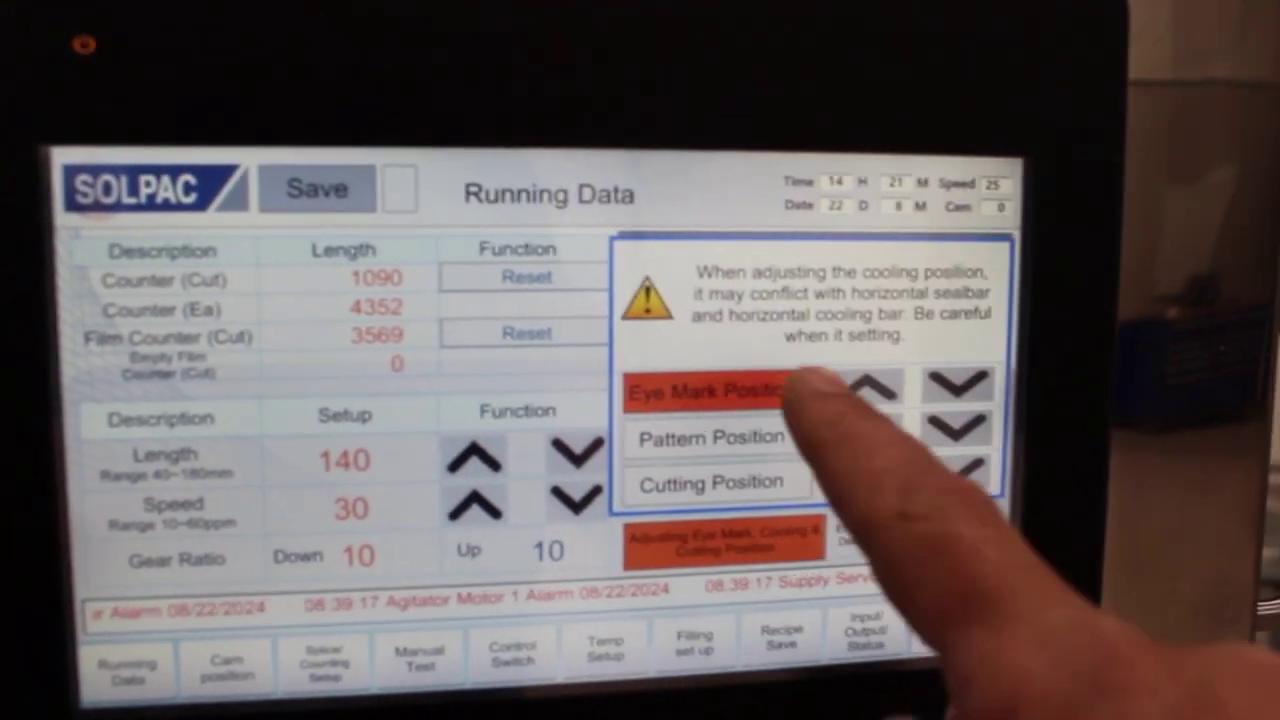